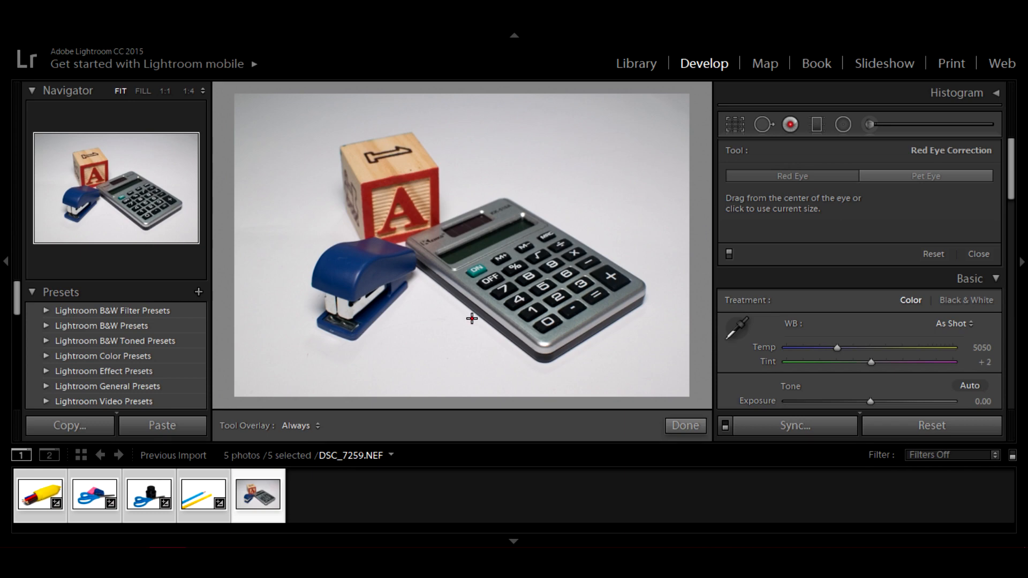
mouse_move(490, 197)
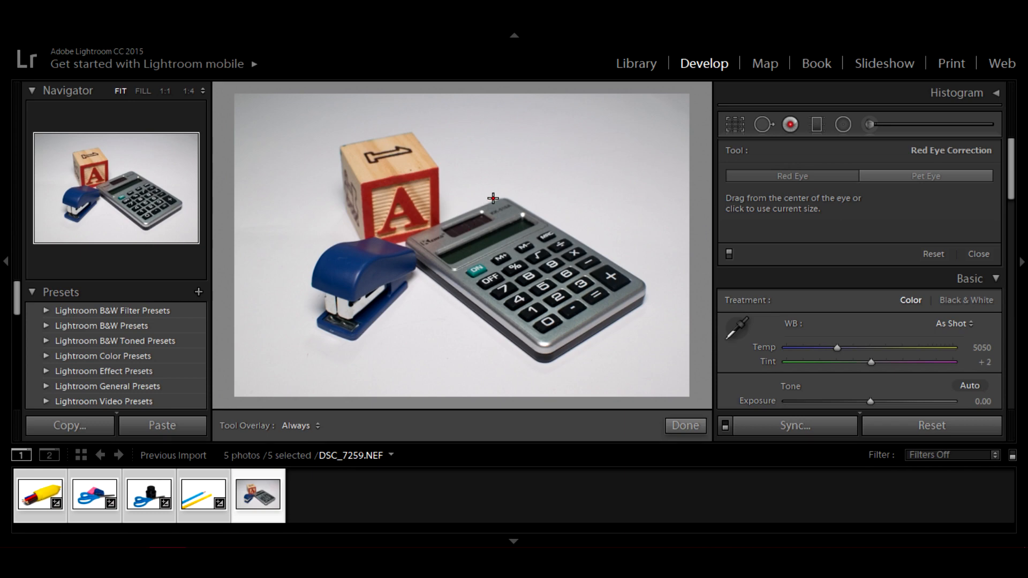
mouse_move(871, 129)
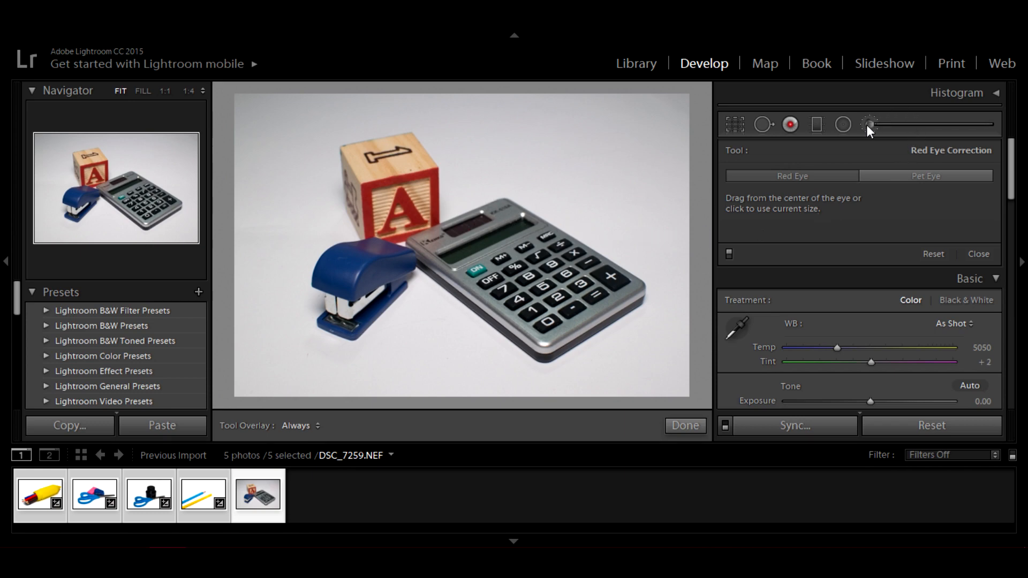
Select the Adjustment Brush and settle its Feather slider at about 4
click(842, 125)
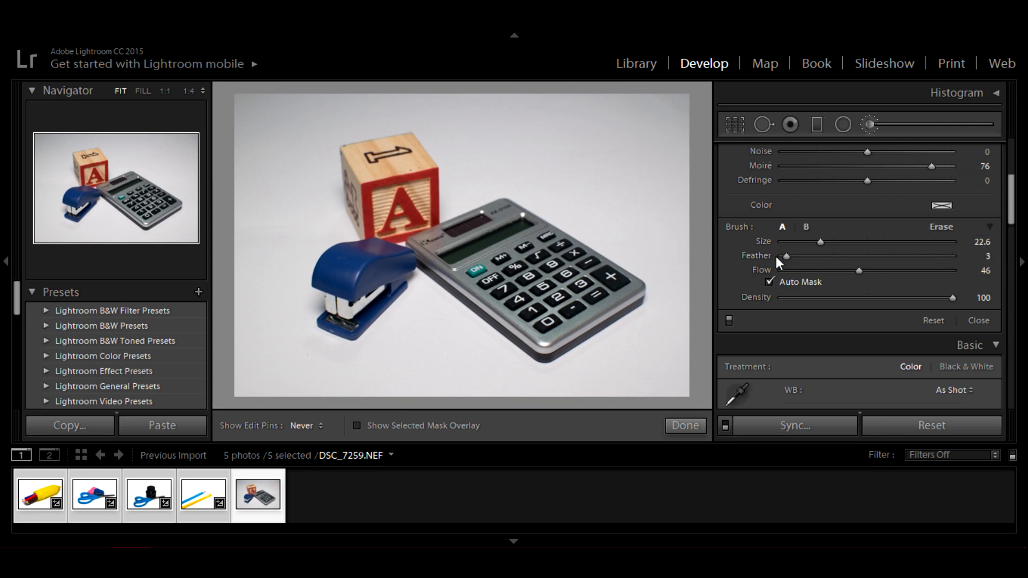
mouse_move(816, 243)
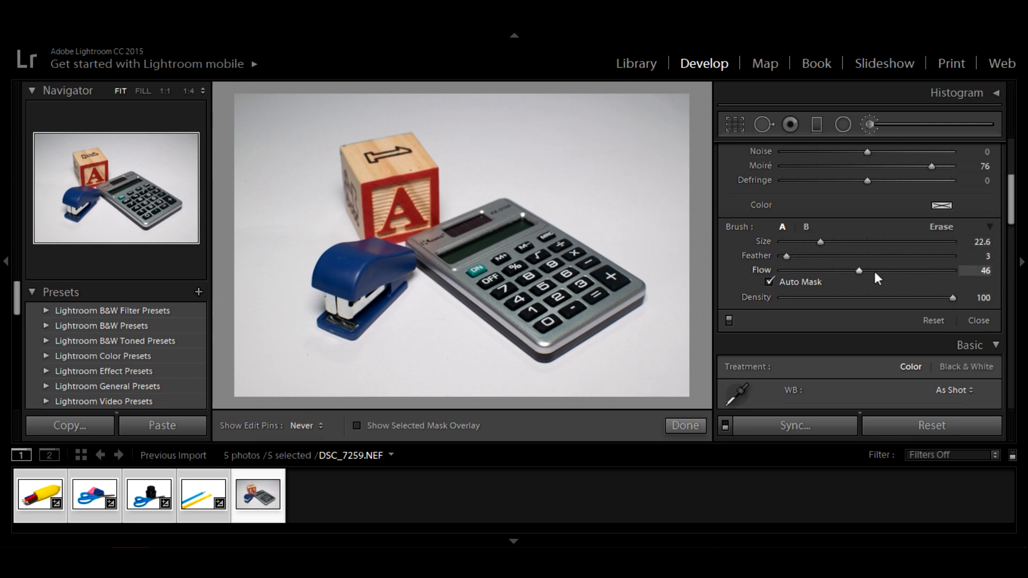
drag(786, 256, 816, 256)
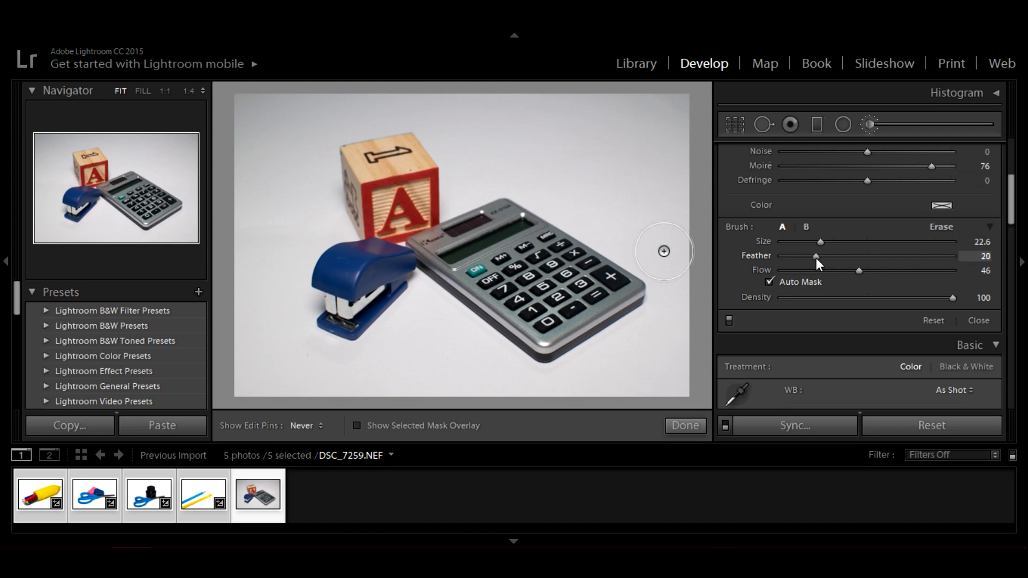
drag(817, 256, 790, 256)
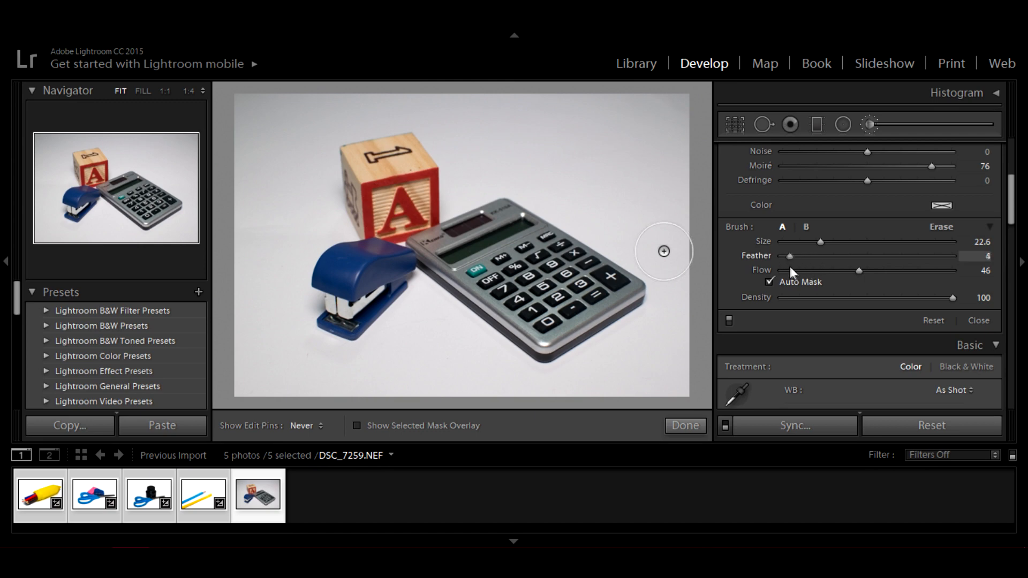
drag(789, 256, 800, 256)
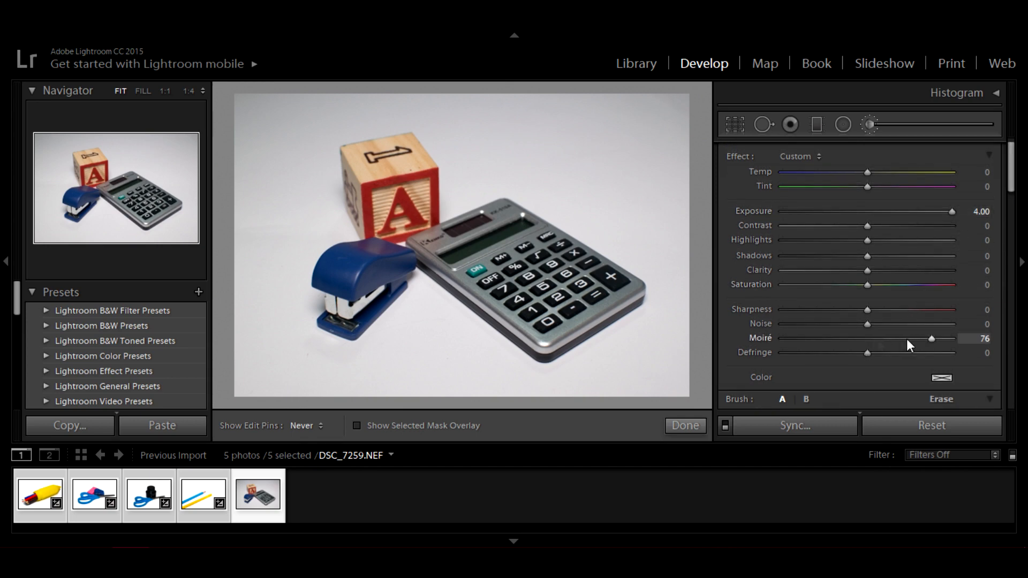
mouse_move(934, 339)
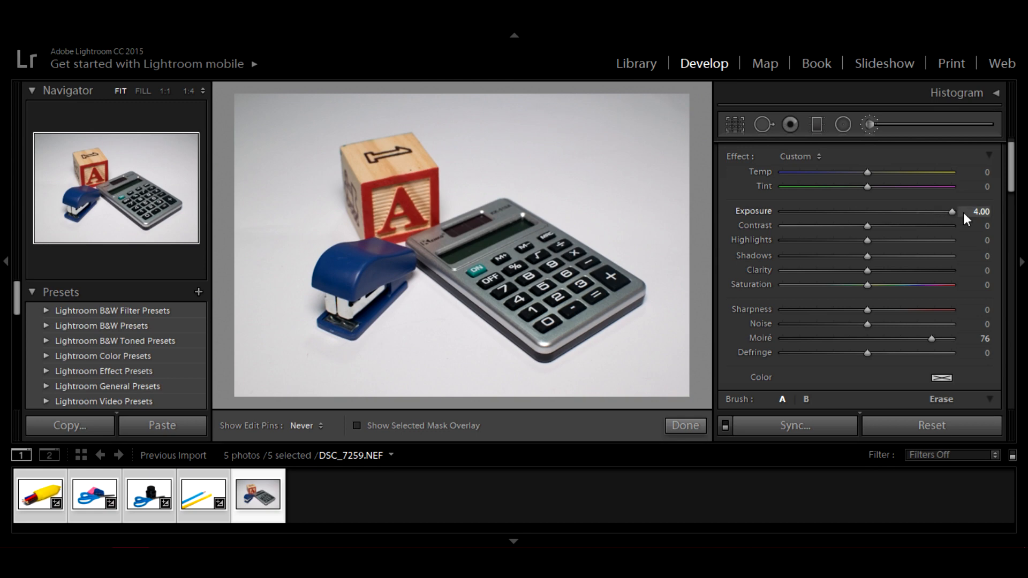
mouse_move(890, 363)
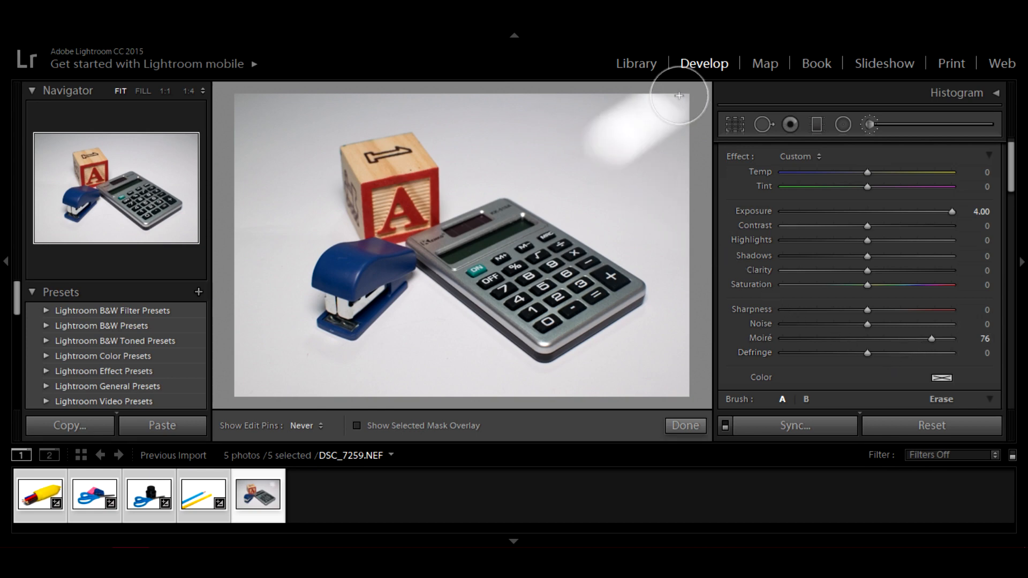
Brush the upper-right grey backdrop around the objects to bright white
drag(679, 95, 541, 114)
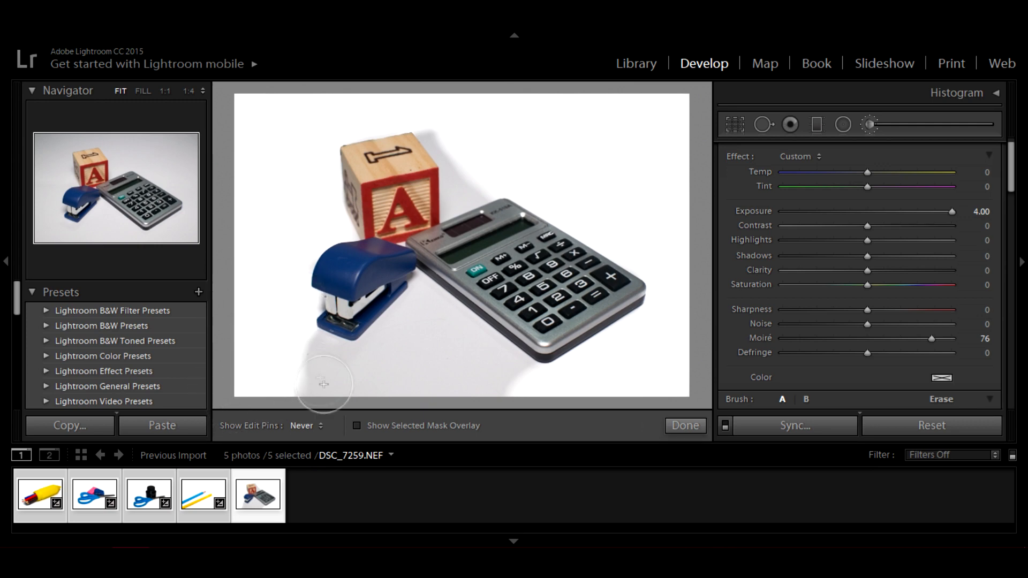
mouse_move(521, 396)
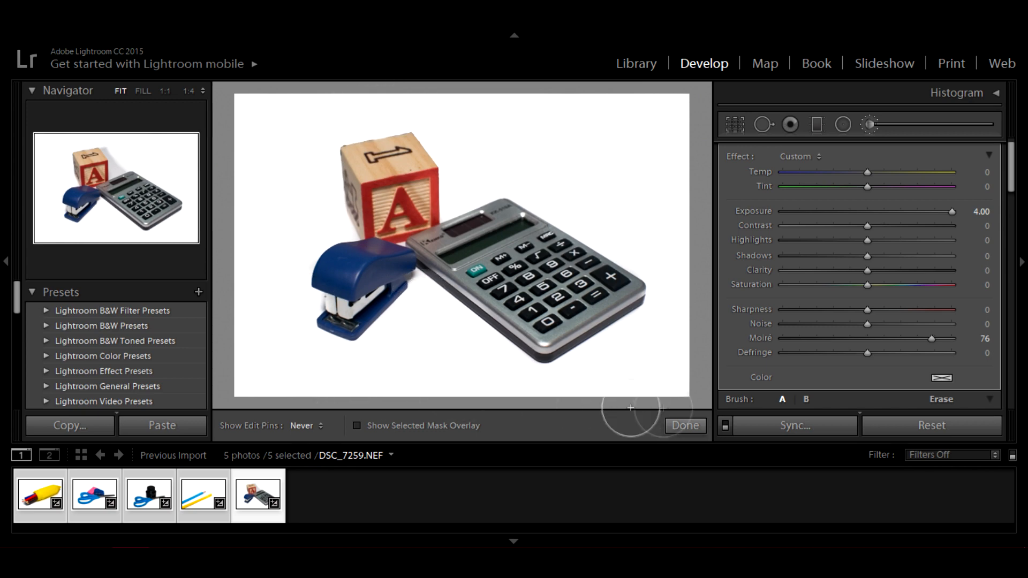
mouse_move(248, 100)
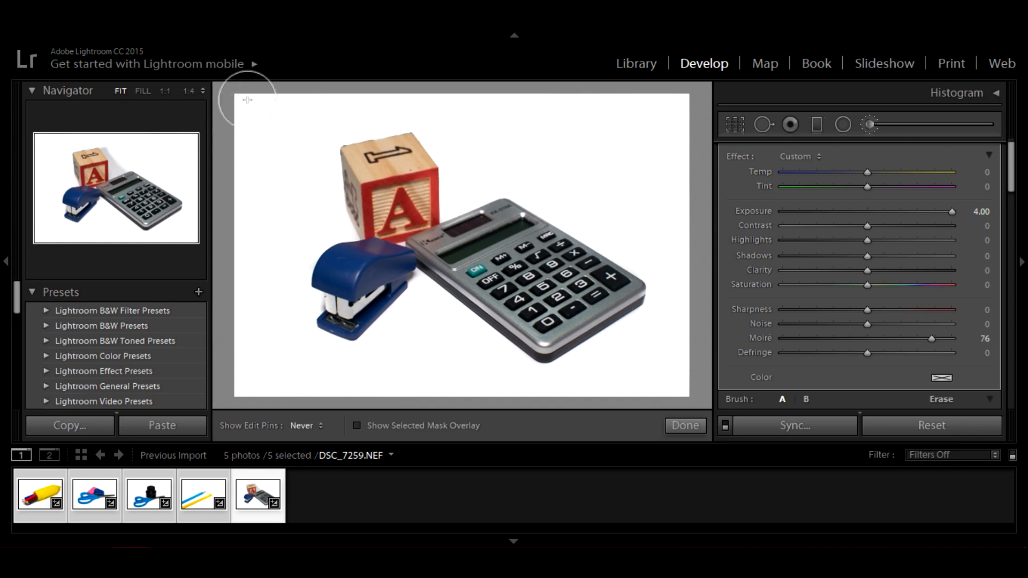